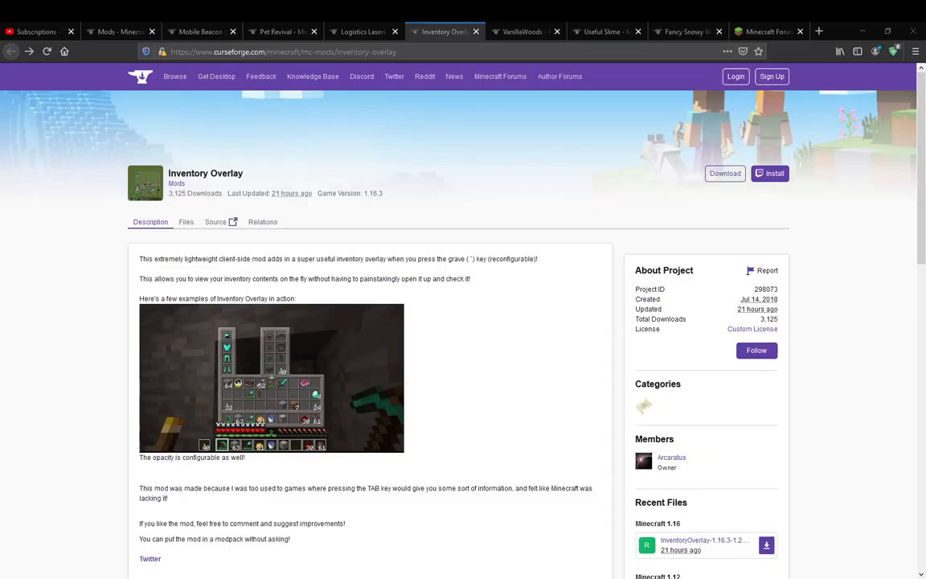
mouse_move(855, 424)
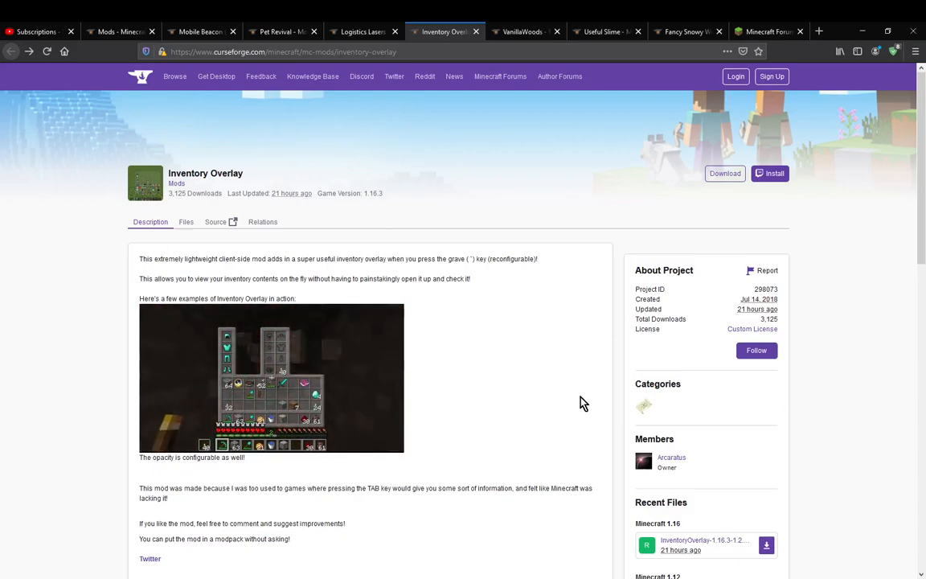
mouse_move(240, 368)
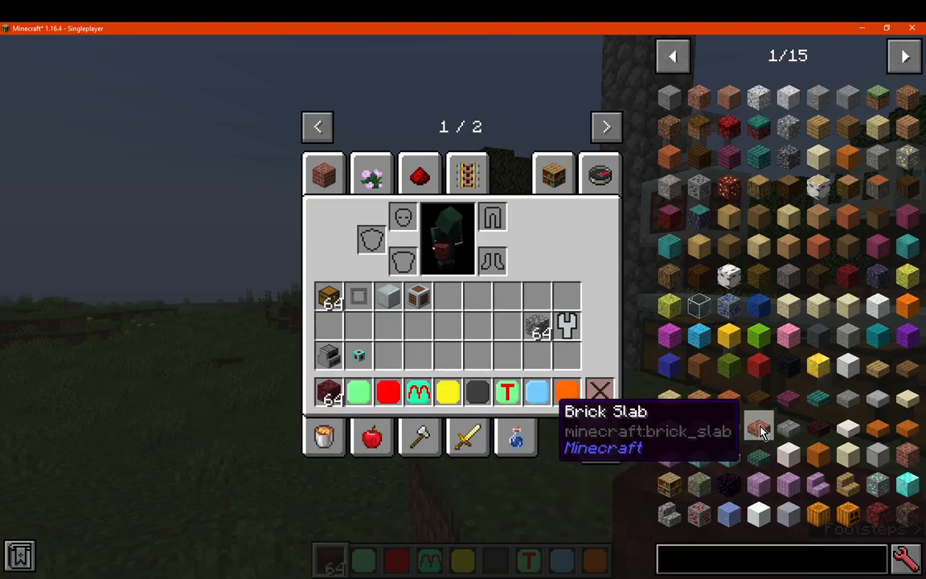
Close the full inventory, show the translucent overlay over the world, then hide it.
key("Escape")
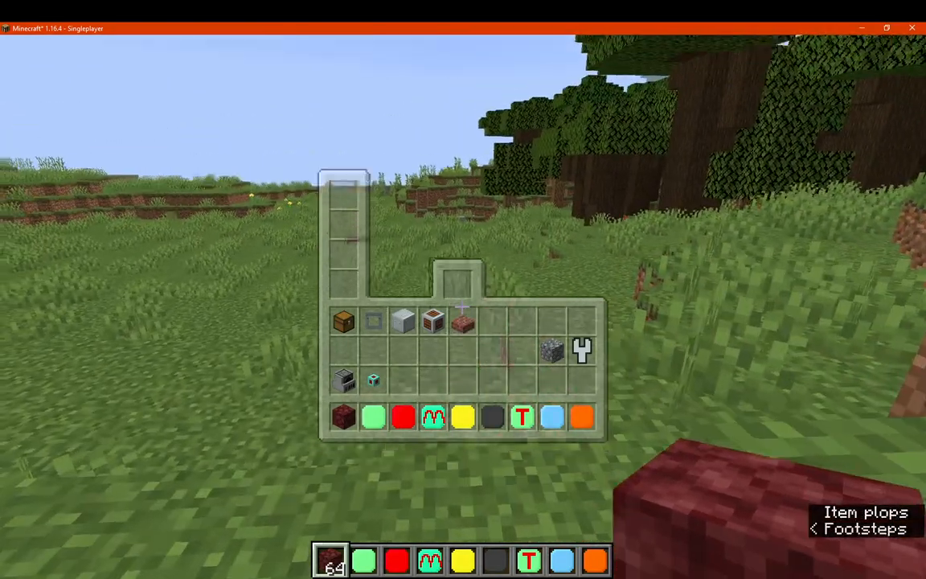
mouse_move(463, 289)
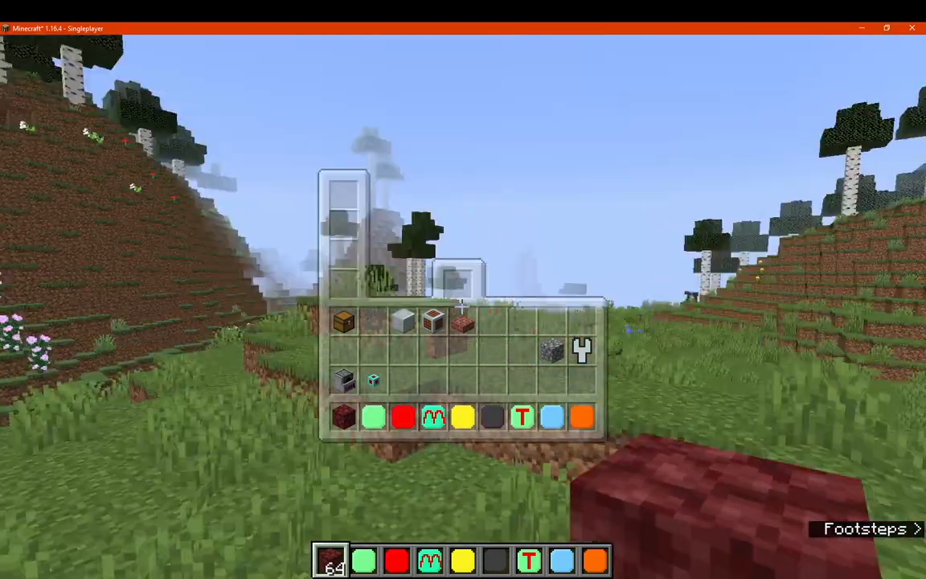
key("e")
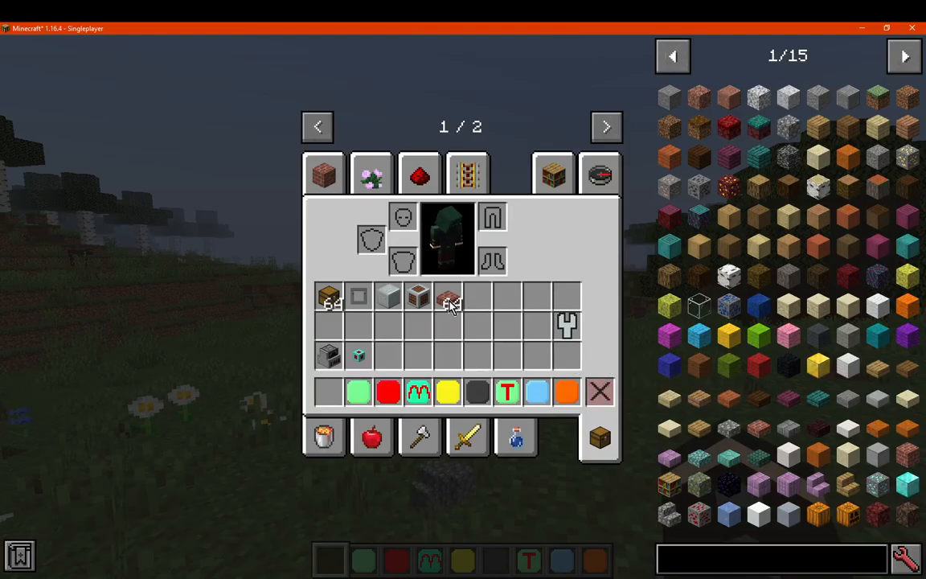
Look up the Inventory Overlay key binding in Options > Controls, then exit with Done.
key("Escape")
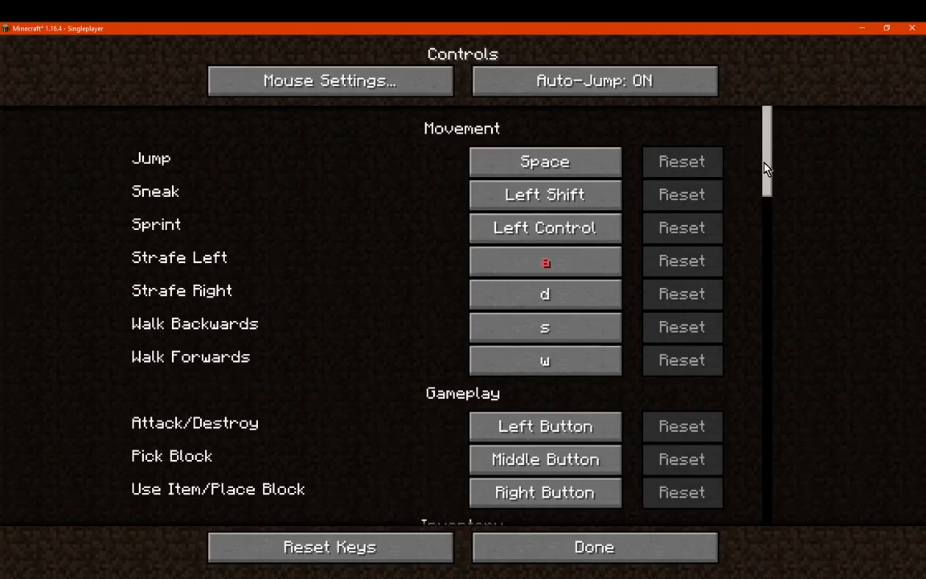
scroll("down", 3)
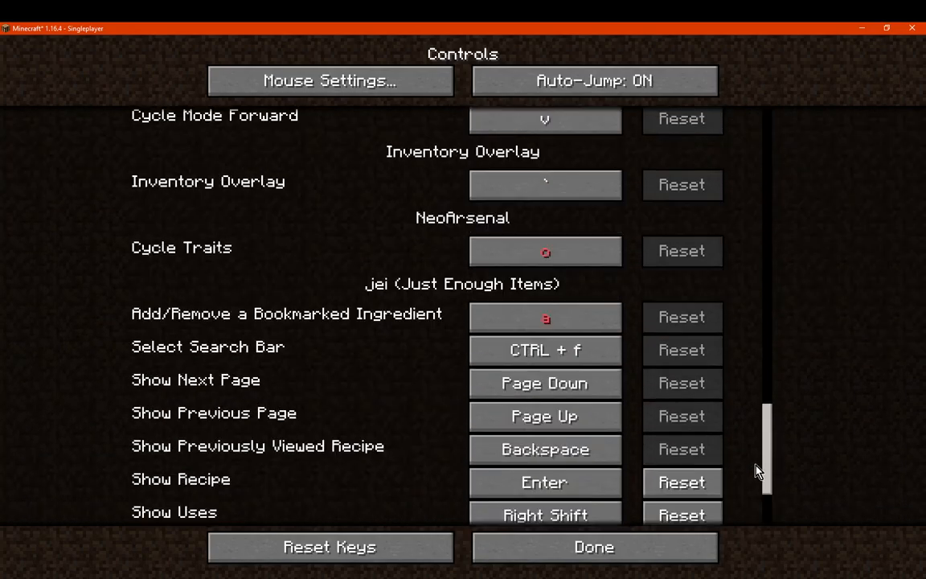
scroll("up", 3)
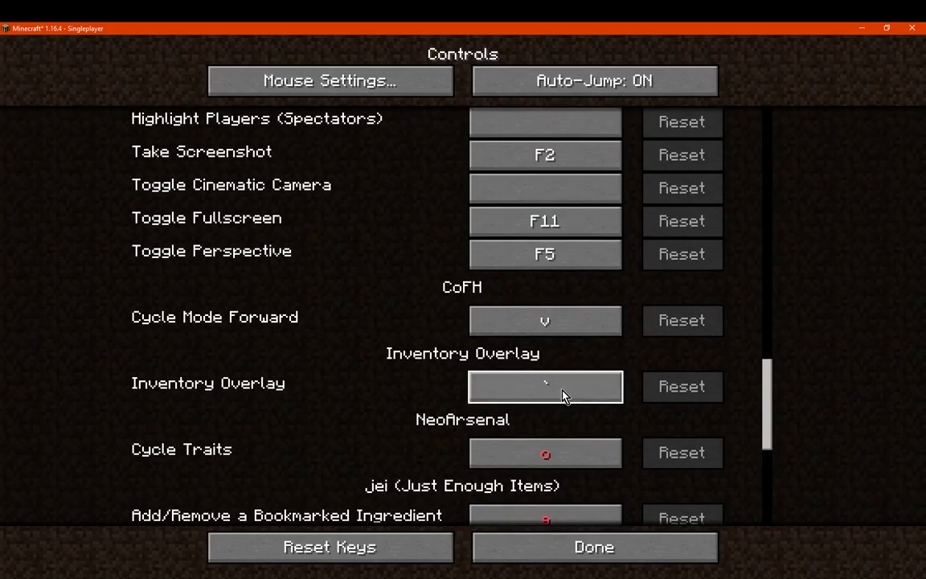
mouse_move(595, 546)
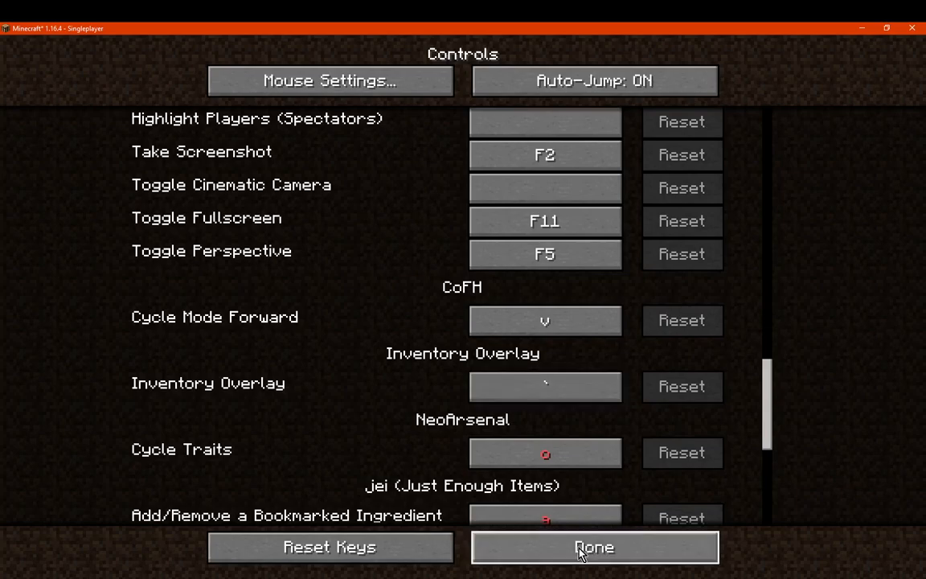
left_click(594, 547)
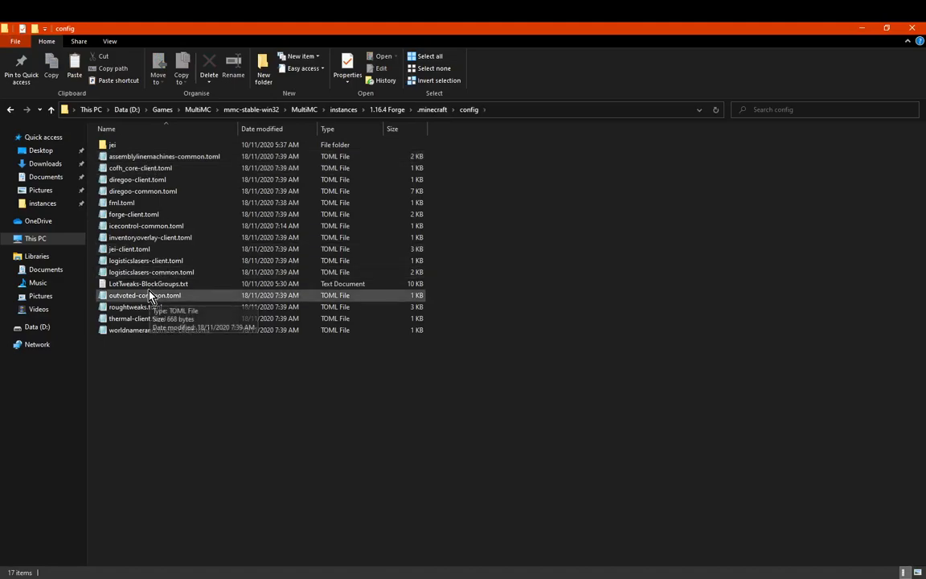
mouse_move(149, 332)
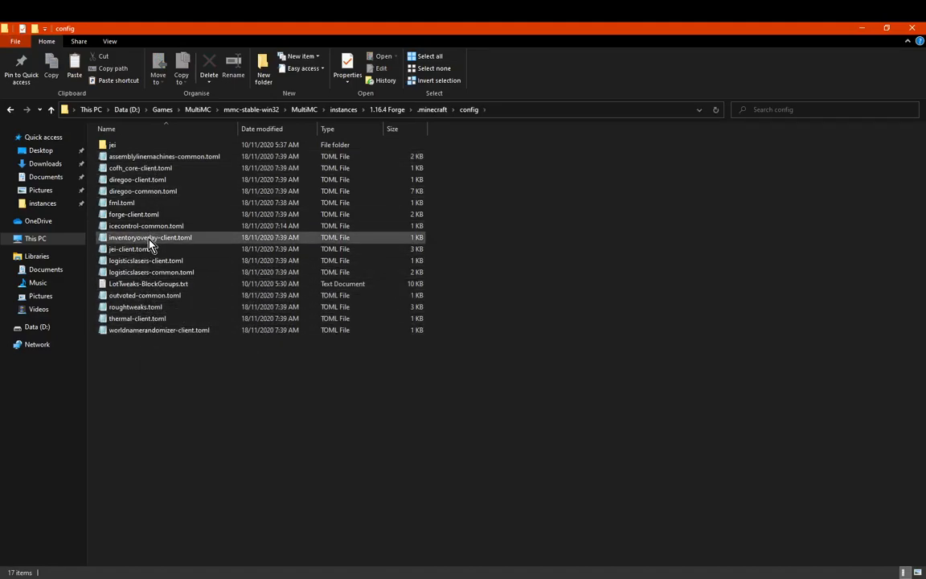
Open inventoryoverlay-client.toml in Notepad and review yOffset, xOffset, baublesOverlay and overlayOpacity.
double_click(151, 238)
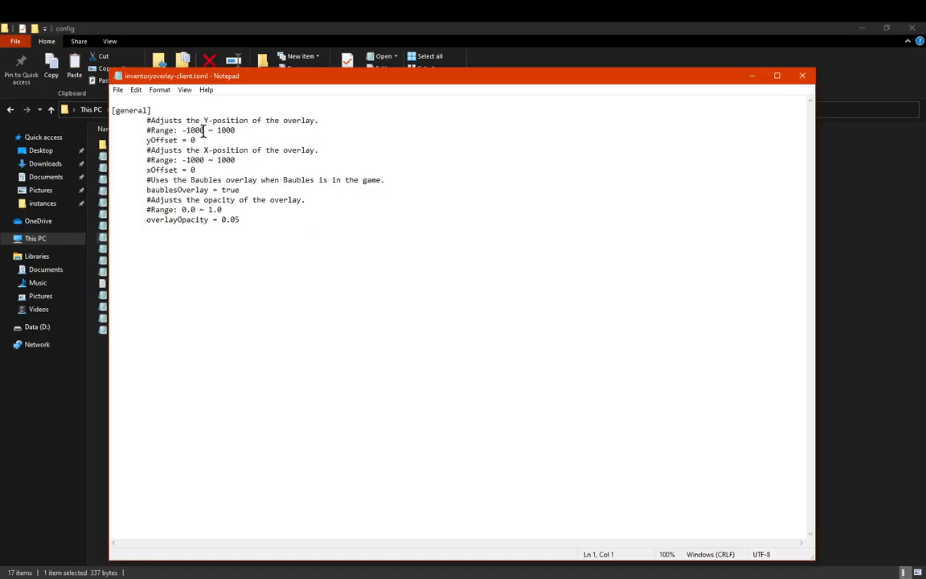
mouse_move(205, 119)
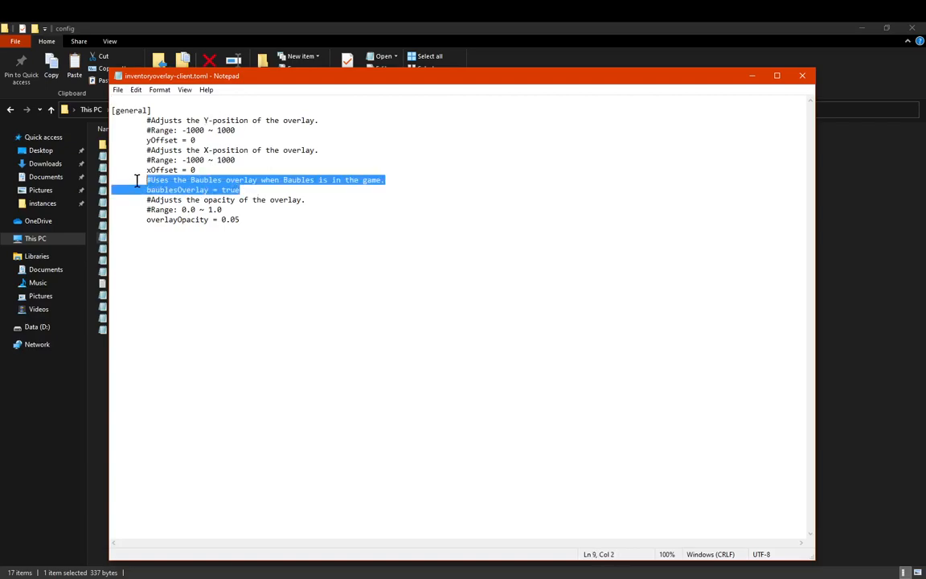
left_click(305, 200)
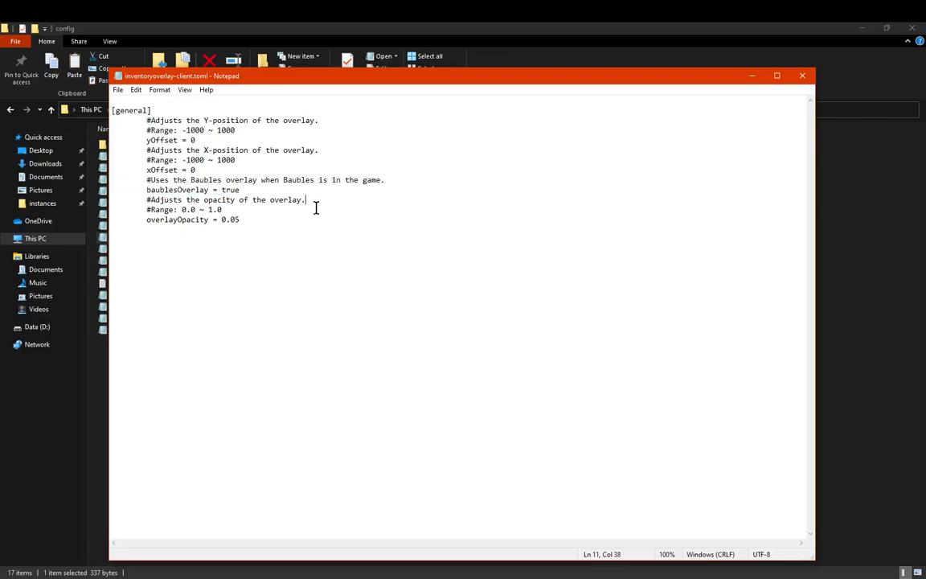
mouse_move(251, 189)
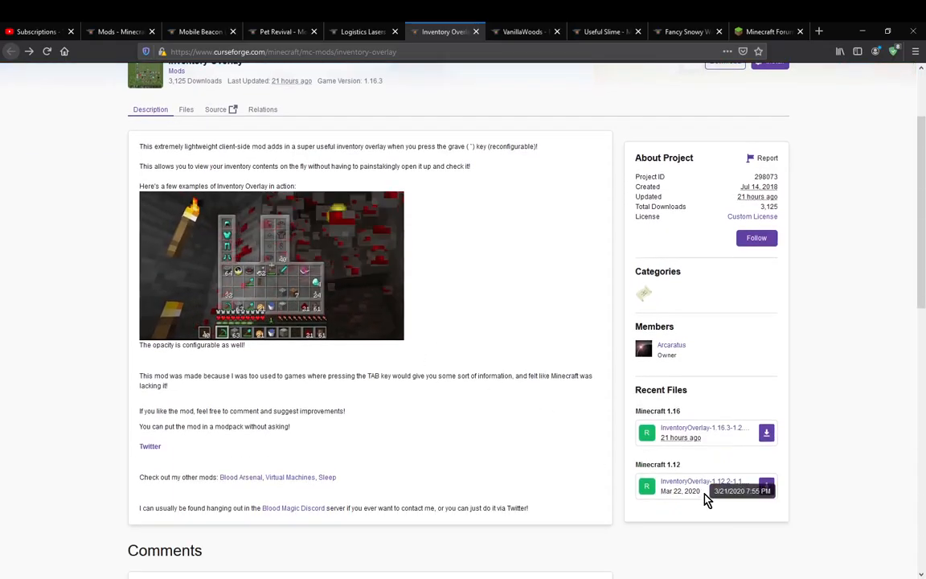
Browse the CurseForge Inventory Overlay page's Recent Files for Minecraft 1.16 and 1.12.
scroll("up", 3)
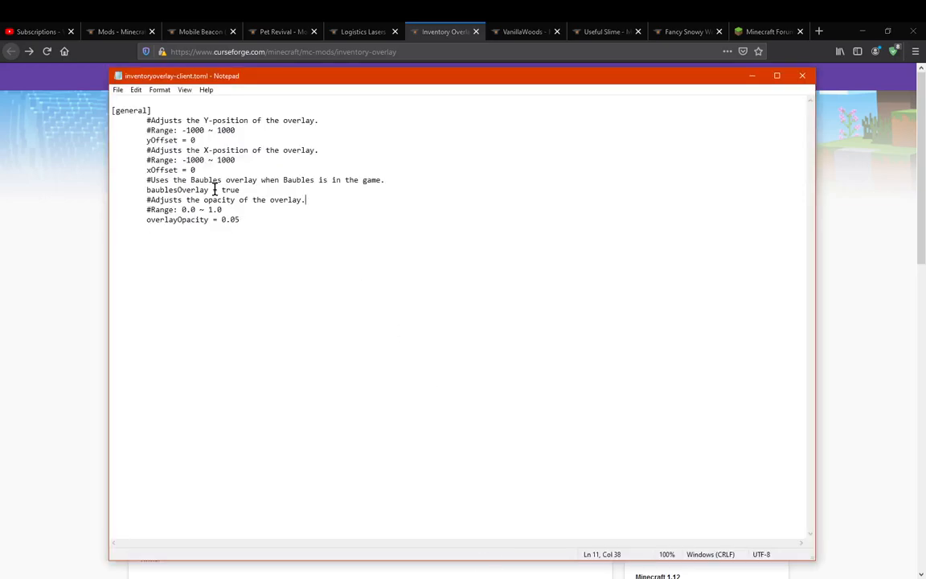
left_click_drag(306, 200, 239, 219)
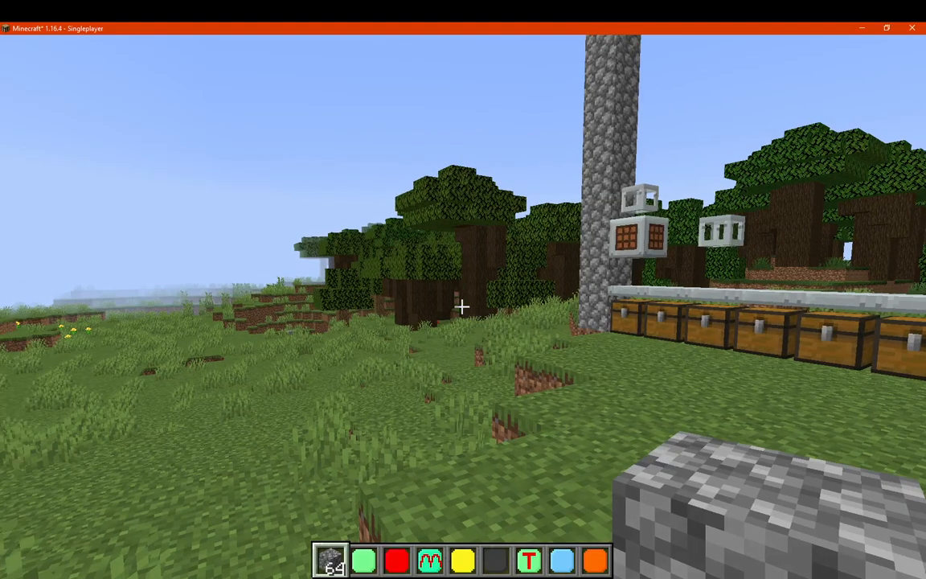
Open and close the full inventory, then display the translucent overlay over the world.
key("e")
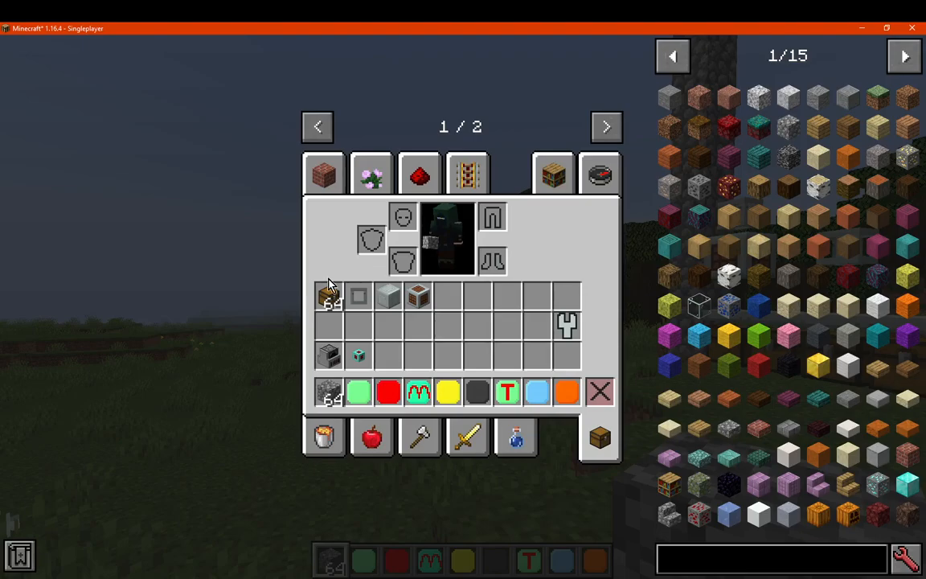
key("Escape")
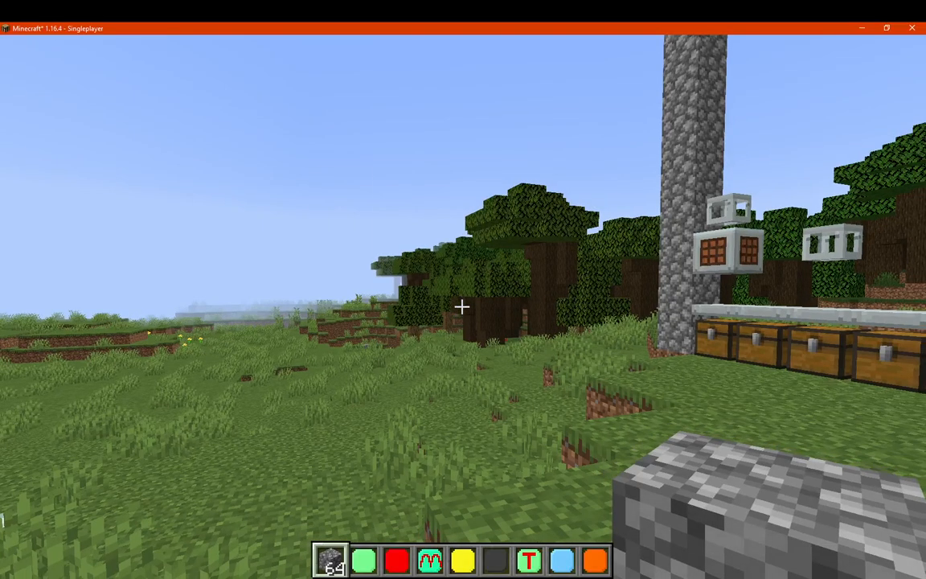
key("e")
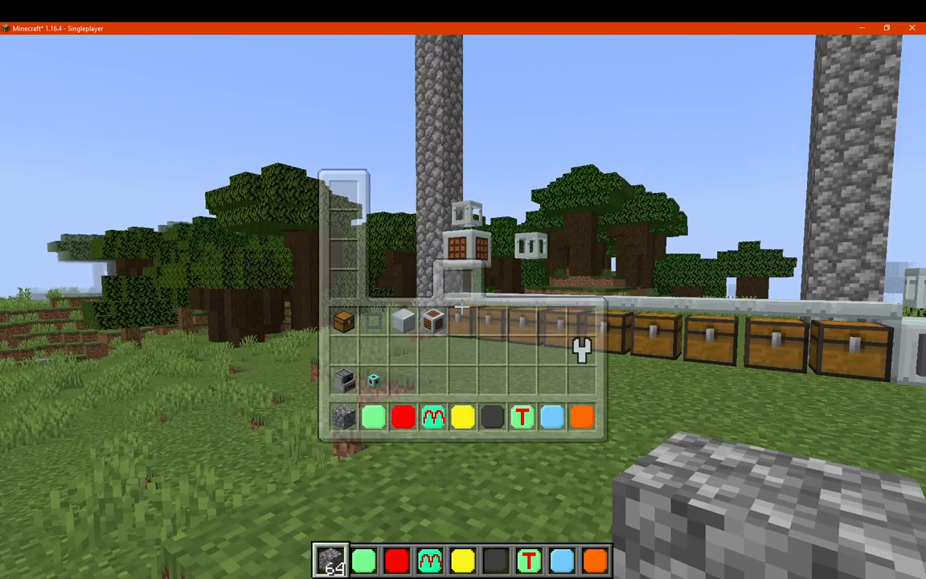